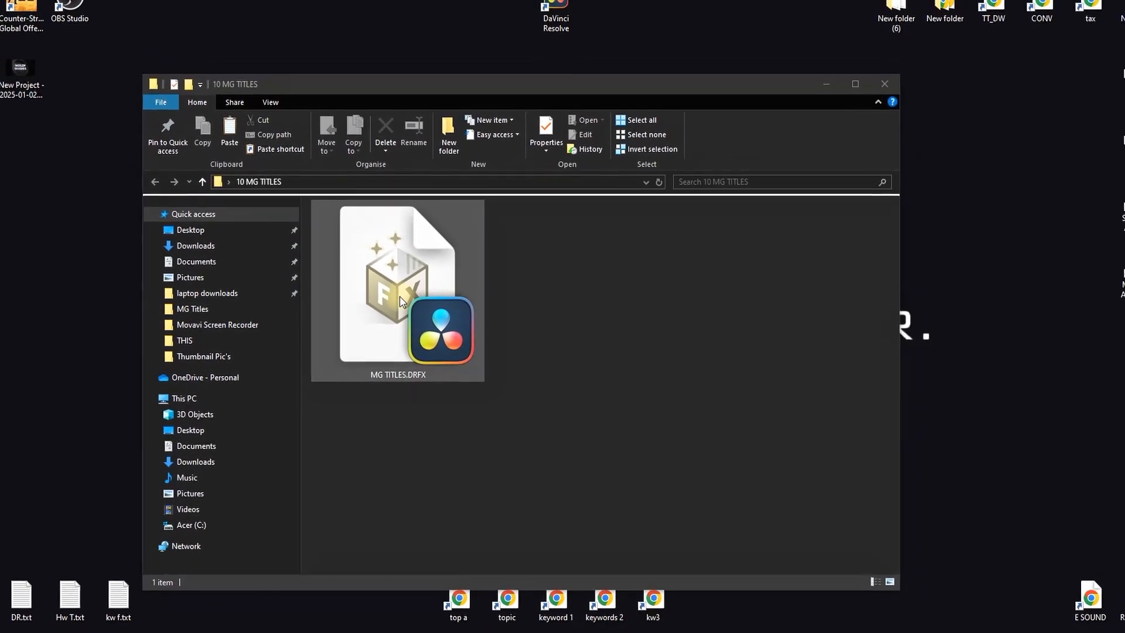
Step: Launch MG TITLES.DRFX from the 10 MG TITLES folder to install it into Resolve
{"action": "double_click", "coordinate": [397, 287]}
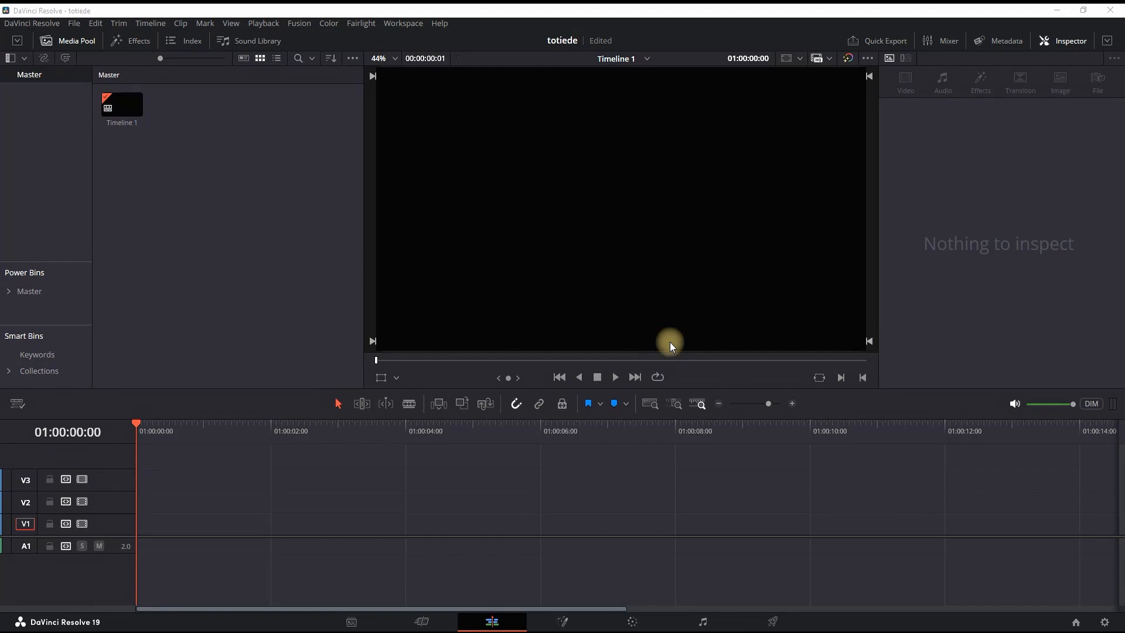
Step: Show the MG Titles collection under Toolbox > Titles in the Effects library
{"action": "left_click", "coordinate": [130, 41]}
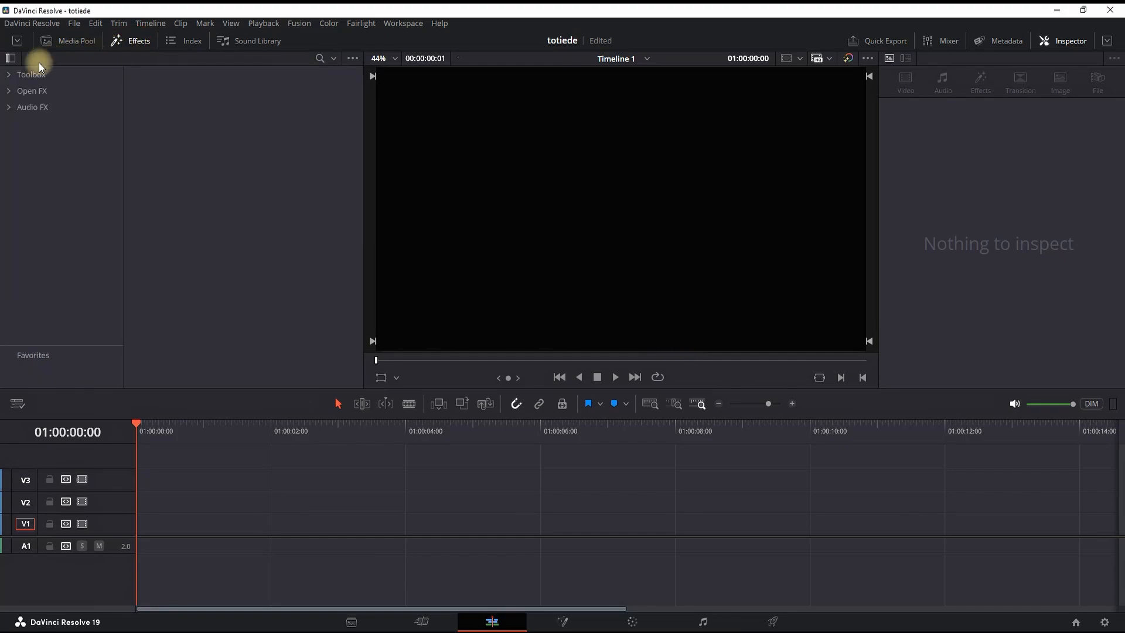
{"action": "left_click", "coordinate": [8, 74]}
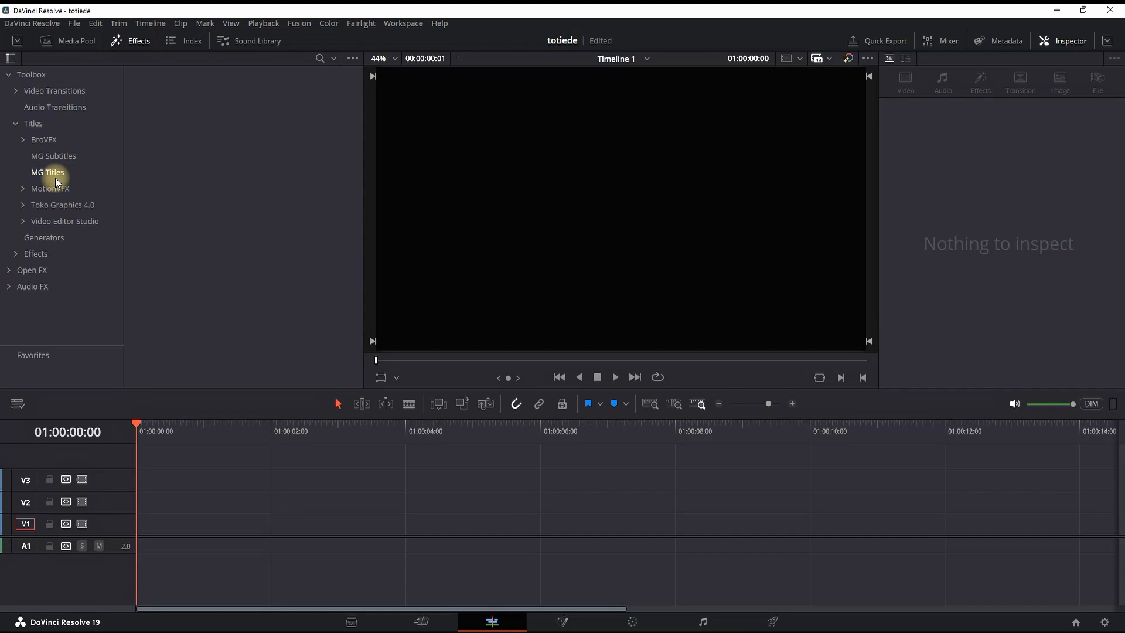
{"action": "left_click", "coordinate": [47, 172]}
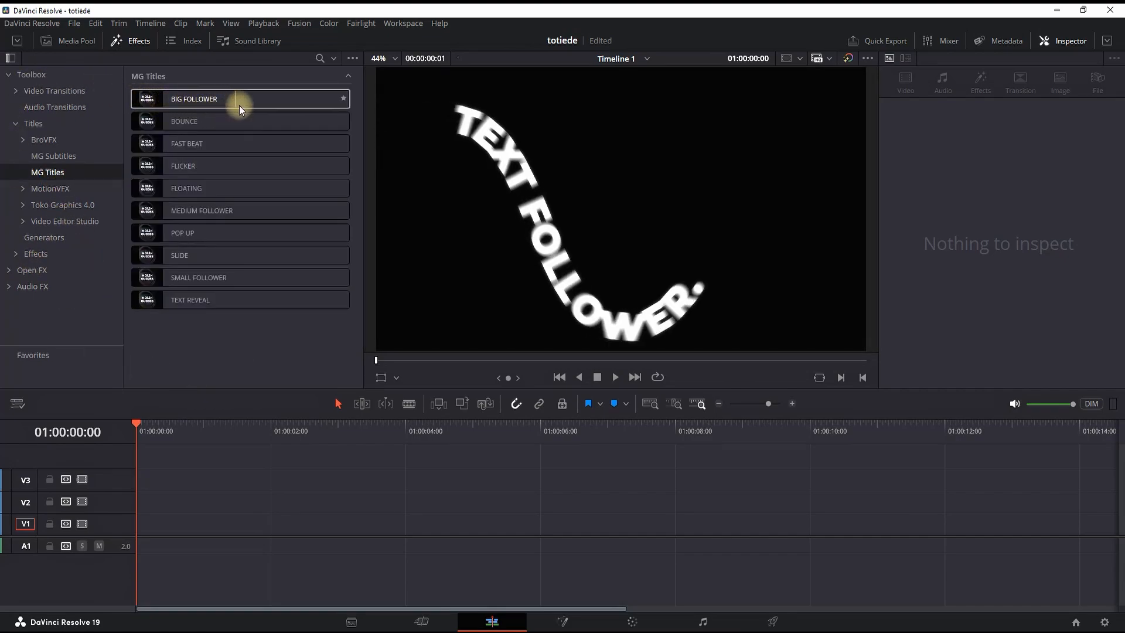
Step: Preview the Big Follower, Pop Up and Text Reveal title animations
{"action": "left_click", "coordinate": [215, 121]}
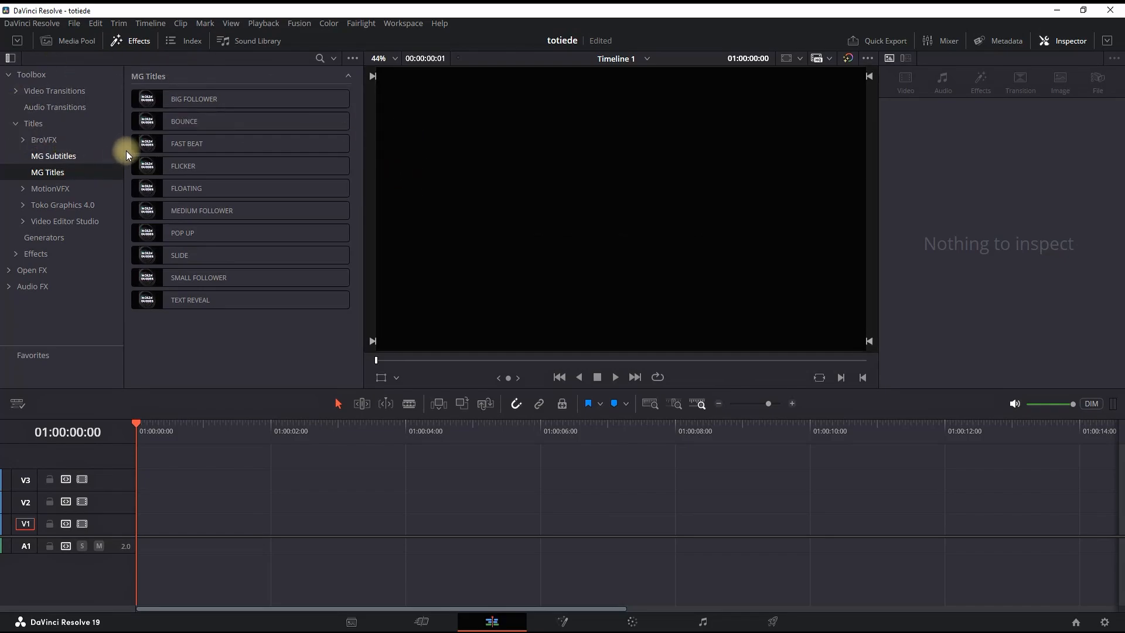
{"action": "mouse_move", "coordinate": [304, 143]}
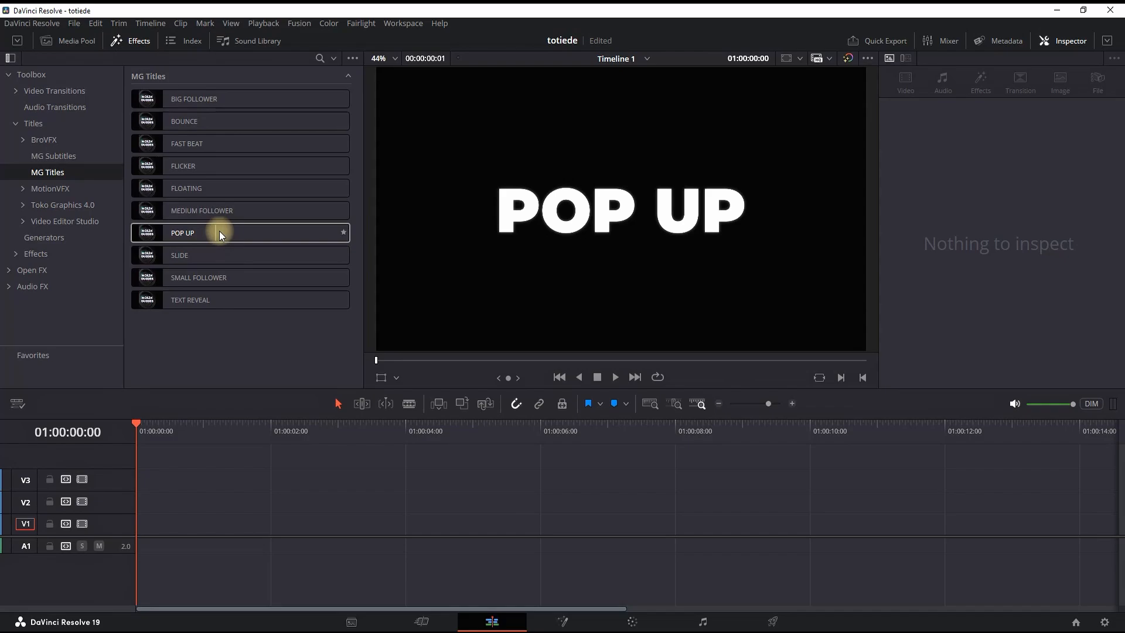
{"action": "left_click", "coordinate": [179, 254]}
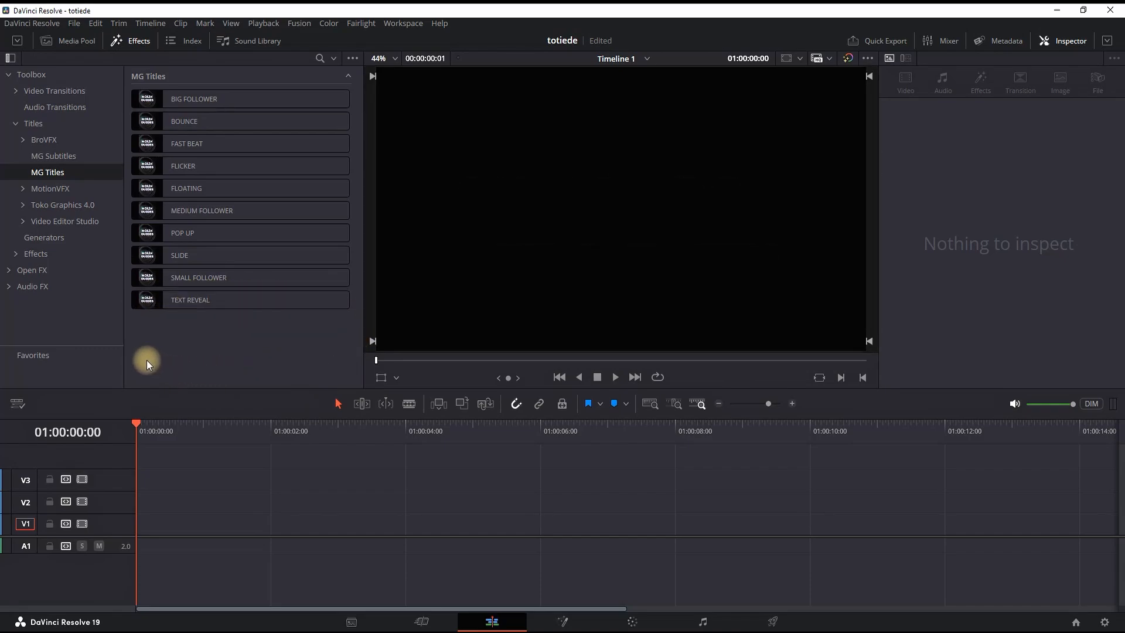
{"action": "left_click", "coordinate": [190, 300]}
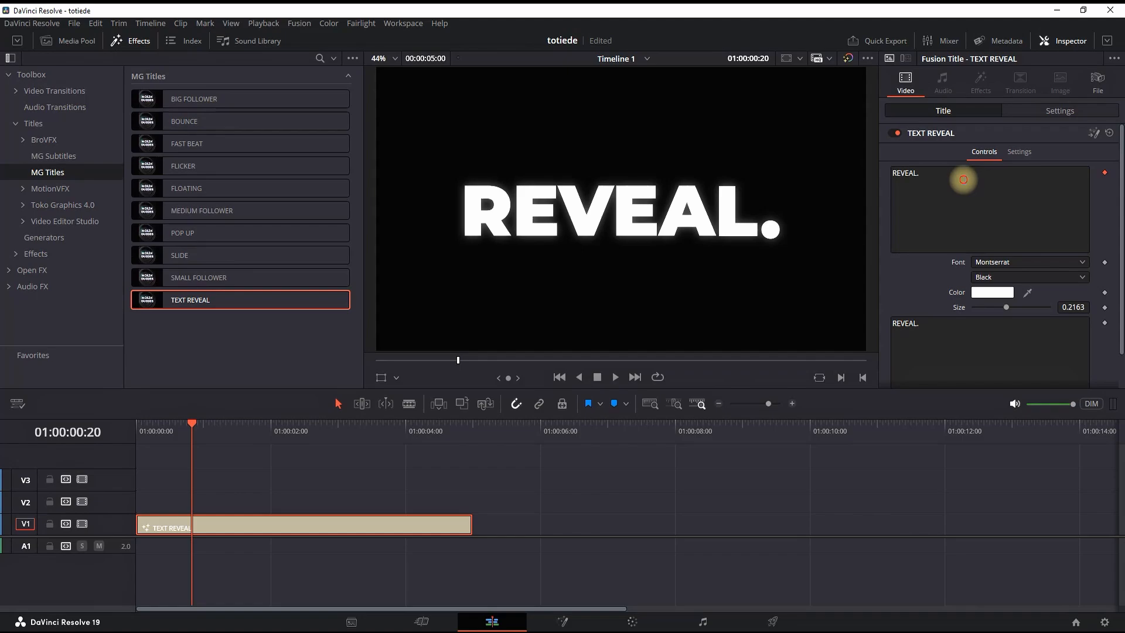
Step: Change the Text Reveal title's text to 'HELLO.' keeping white colour, then take it to Fusion
{"action": "type", "text": "HELLO"}
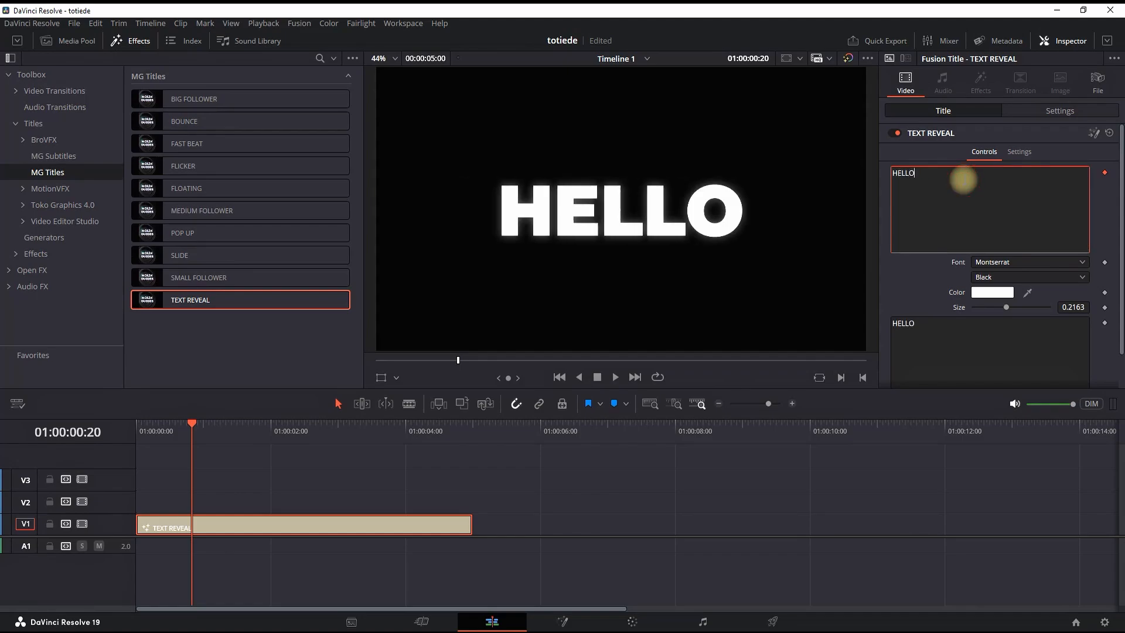
{"action": "type", "text": "."}
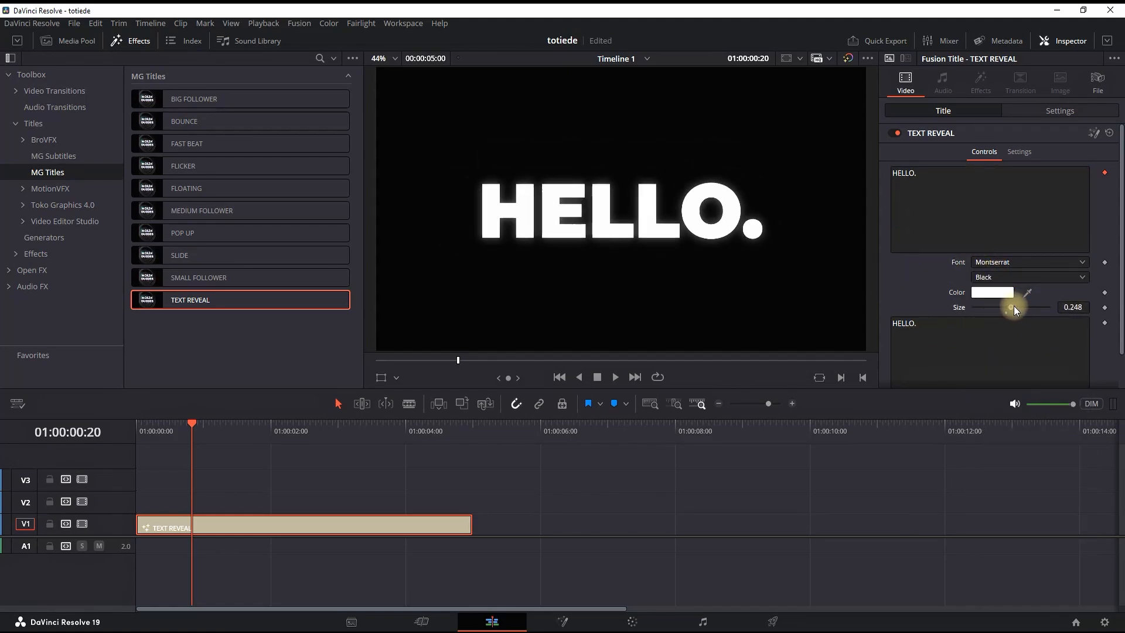
{"action": "left_click", "coordinate": [992, 291]}
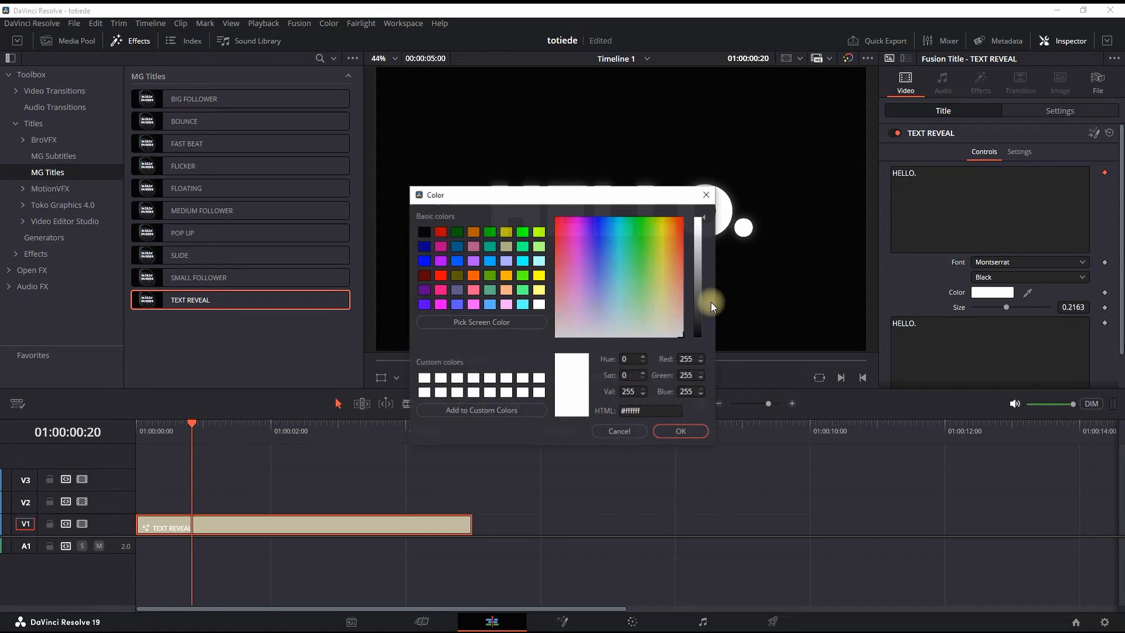
{"action": "left_click", "coordinate": [678, 430]}
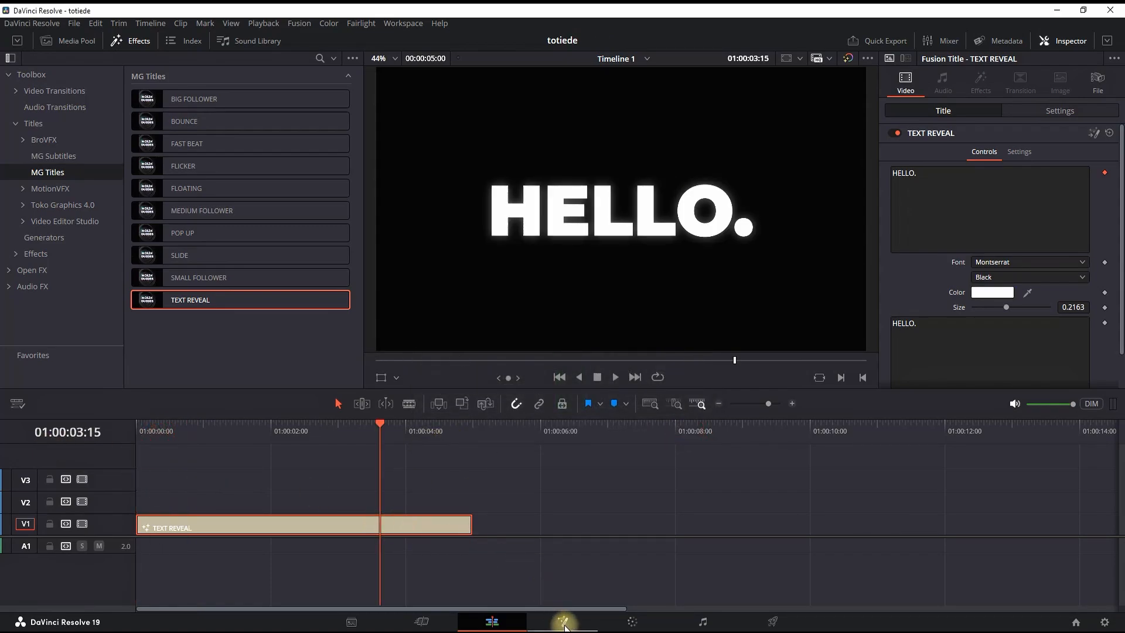
{"action": "left_click", "coordinate": [561, 621]}
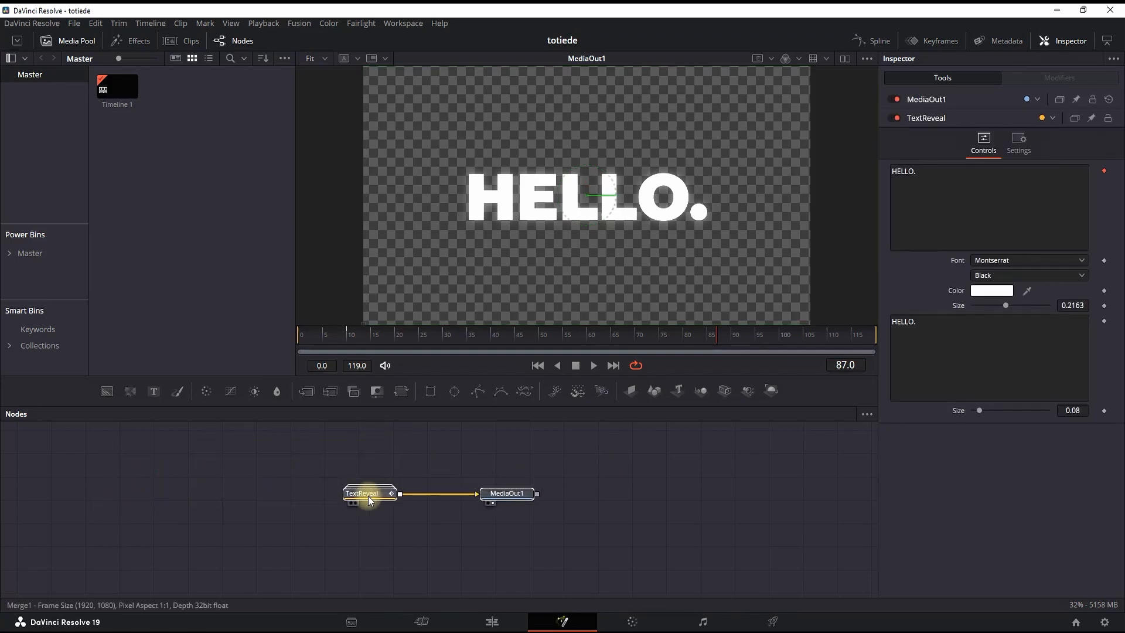
Step: Expand the TextReveal node group and show the Glow1 node's controls
{"action": "left_click", "coordinate": [368, 500]}
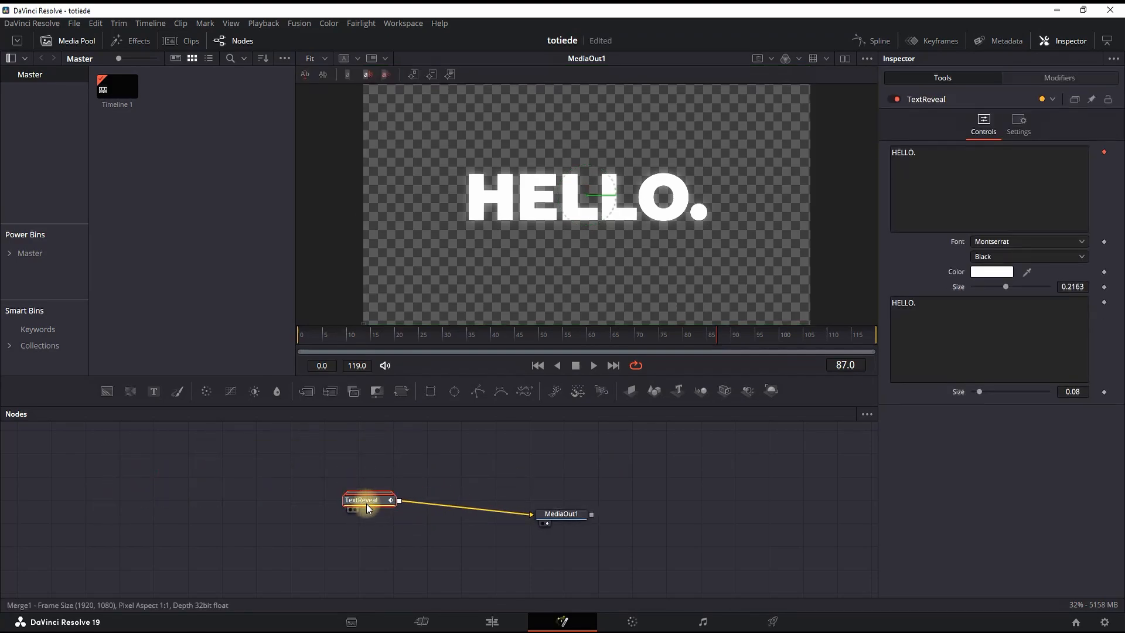
{"action": "double_click", "coordinate": [368, 500]}
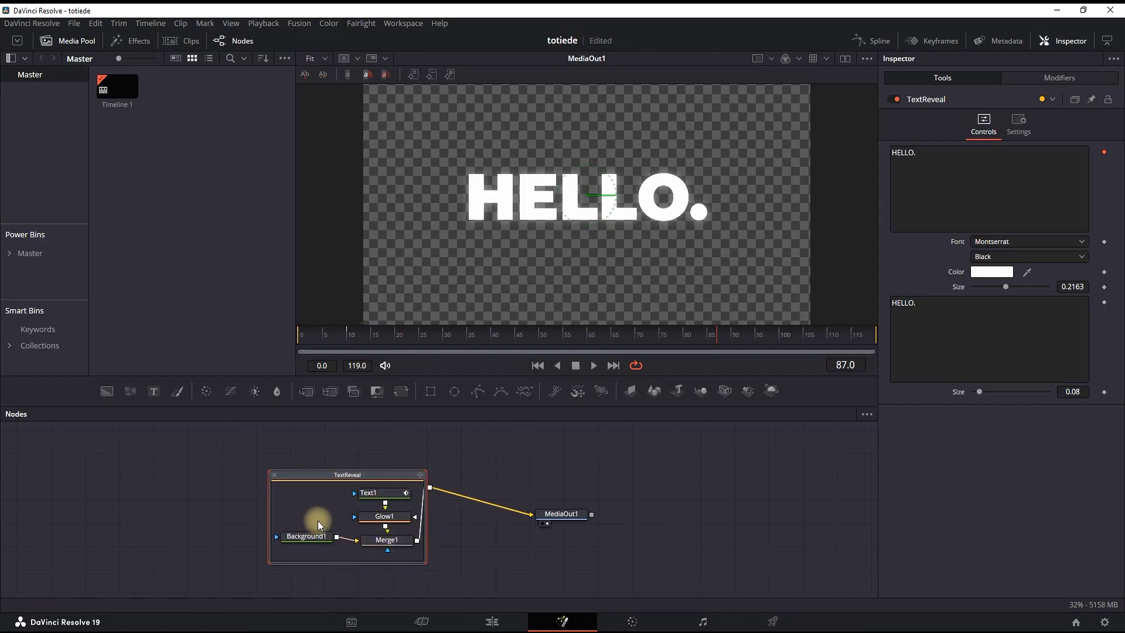
{"action": "mouse_move", "coordinate": [306, 535]}
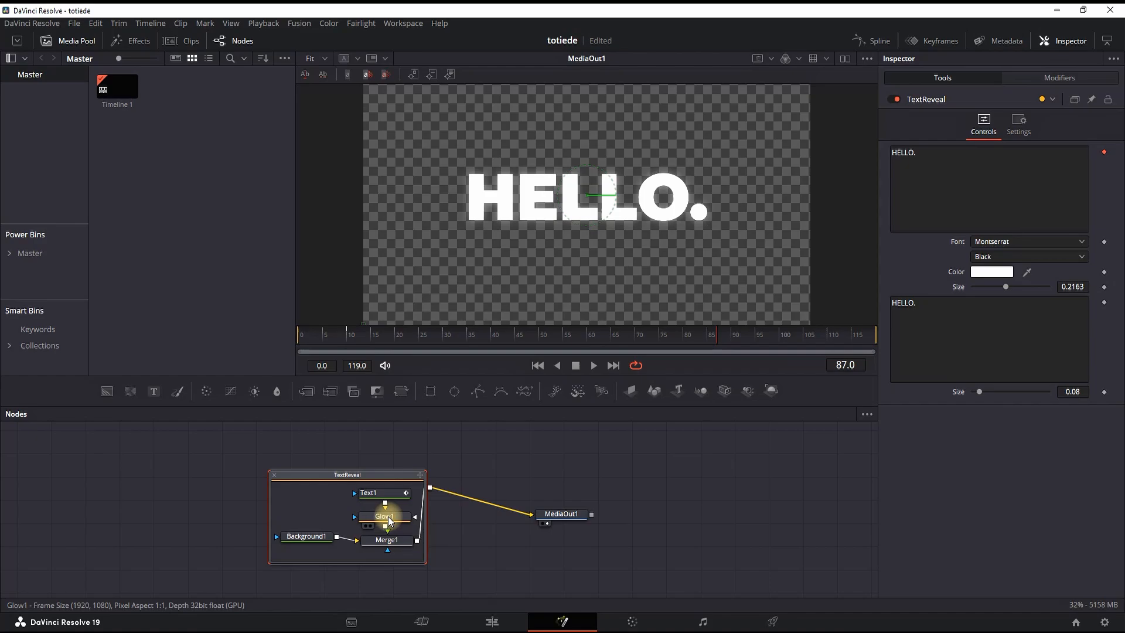
{"action": "left_click", "coordinate": [369, 493]}
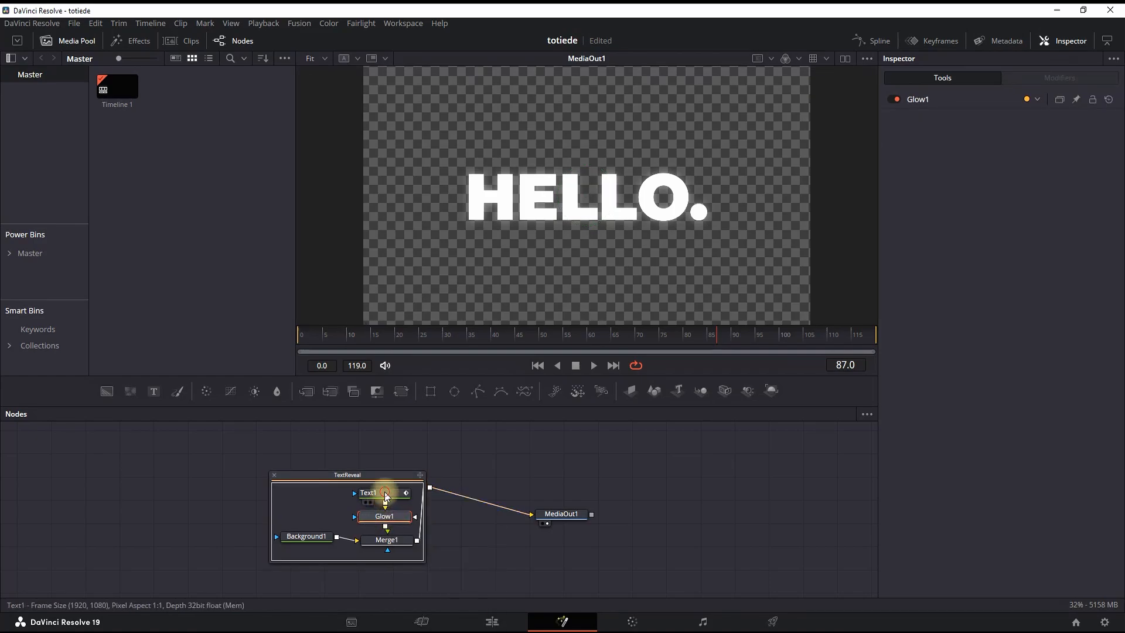
{"action": "left_click", "coordinate": [385, 515]}
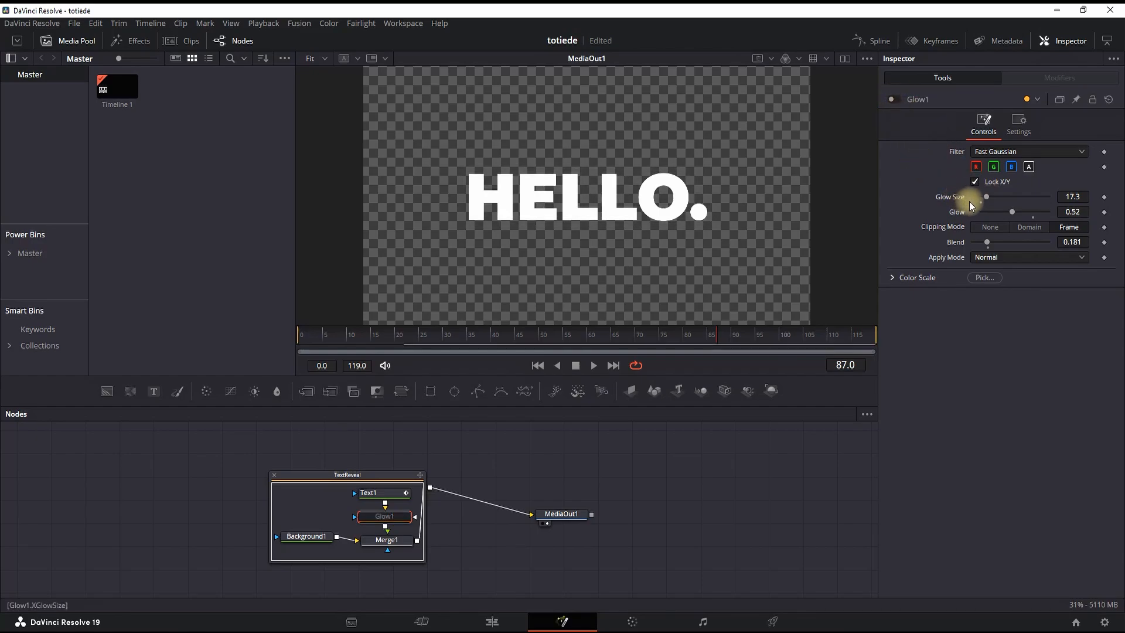
{"action": "mouse_move", "coordinate": [964, 201]}
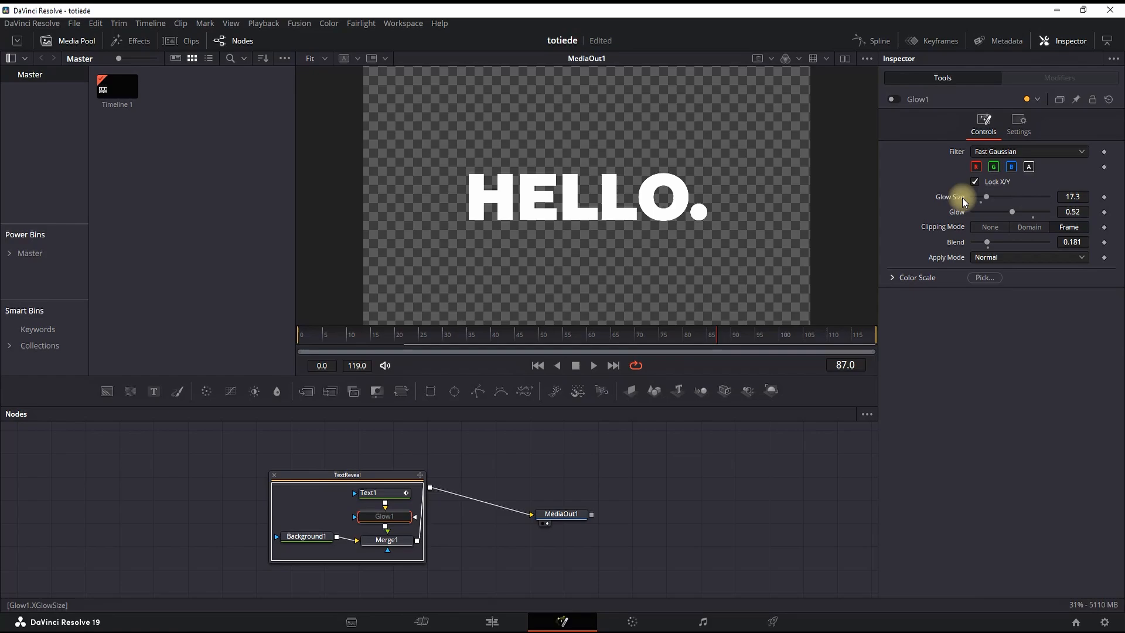
Step: Undo the glow size adjustment and select the Background1 node
{"action": "key", "text": "ctrl+z"}
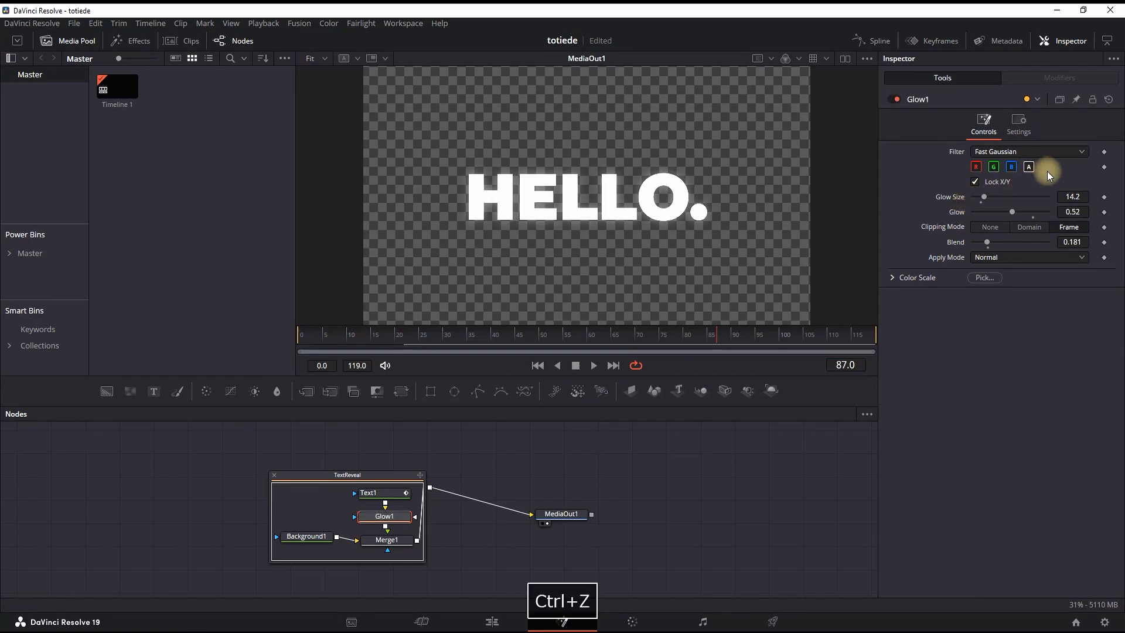
{"action": "key", "text": "ctrl+shift+z"}
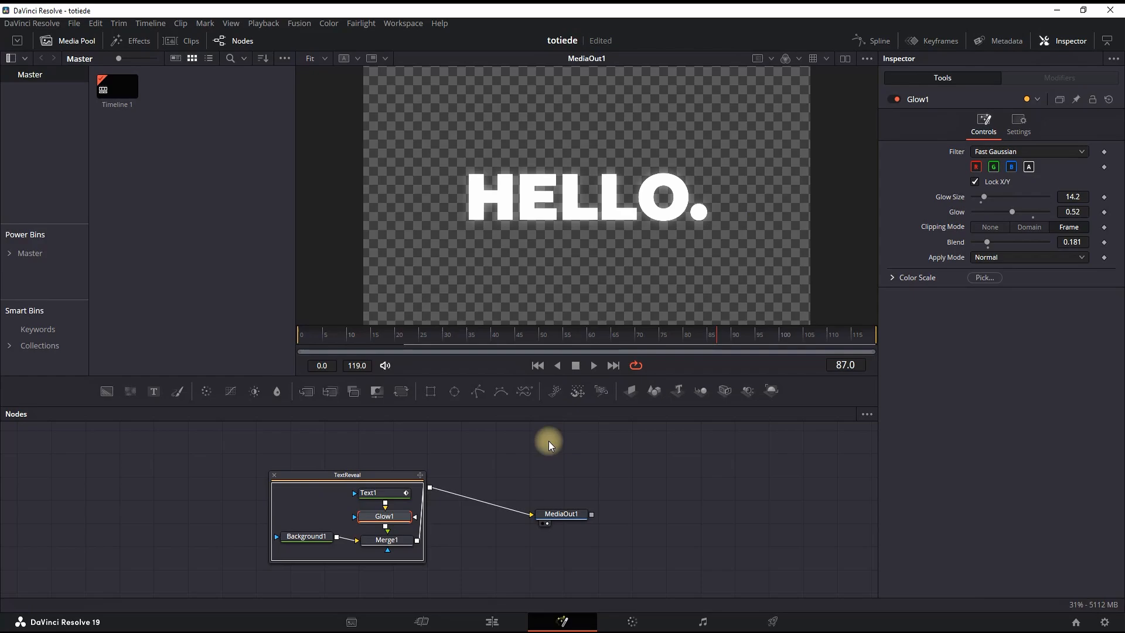
{"action": "left_click", "coordinate": [306, 535]}
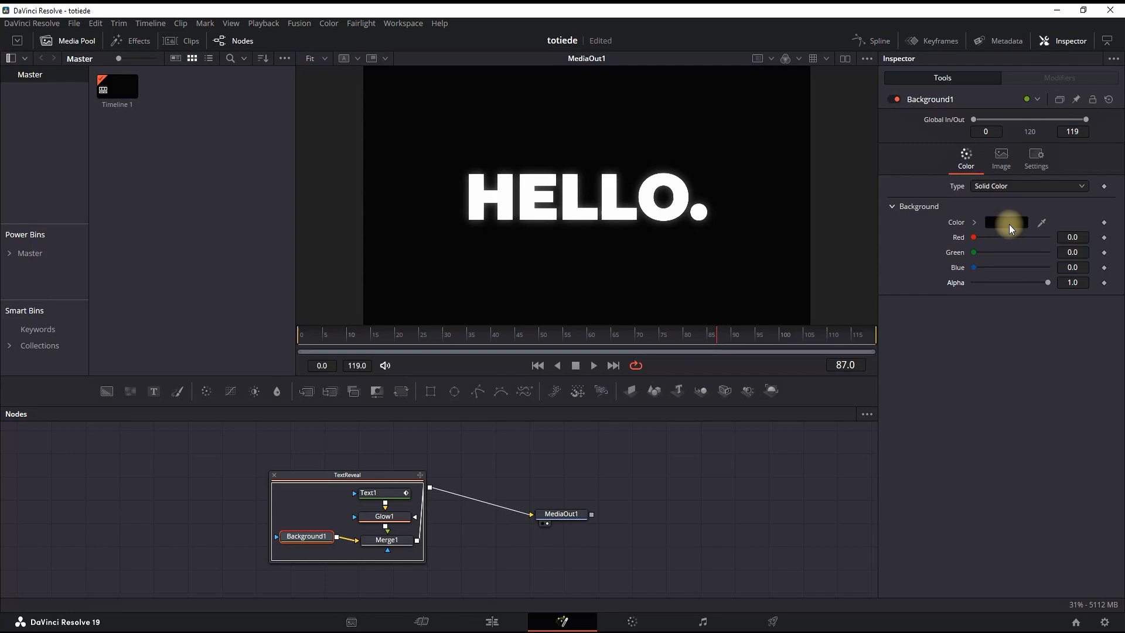
Step: Set the Background1 colour to red and return to the Edit timeline
{"action": "left_click", "coordinate": [1006, 221]}
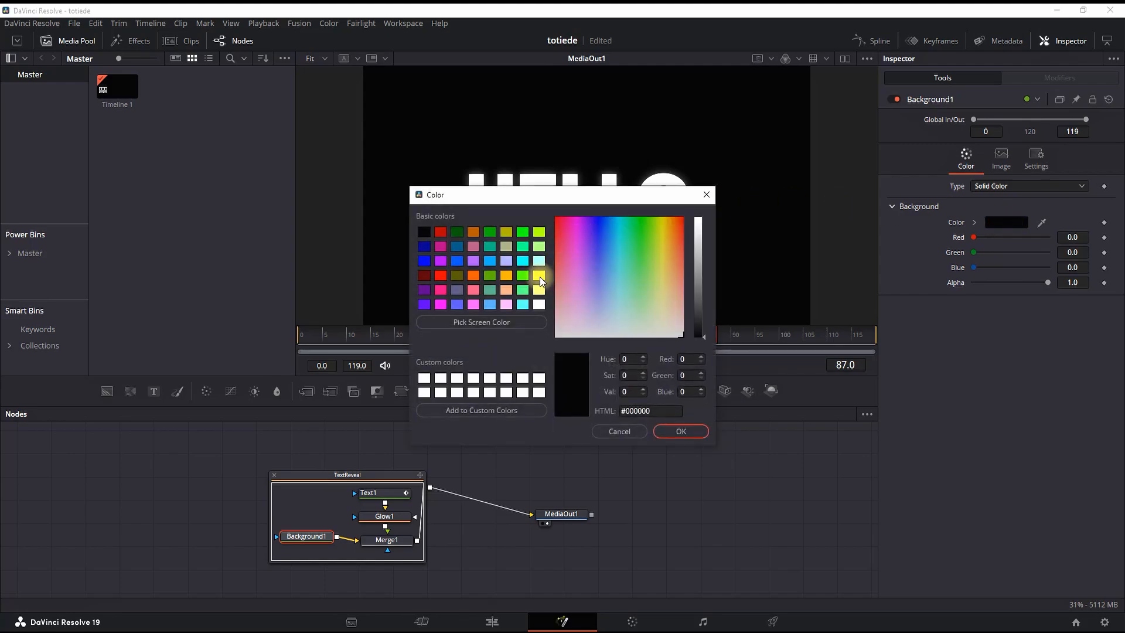
{"action": "left_click", "coordinate": [523, 289]}
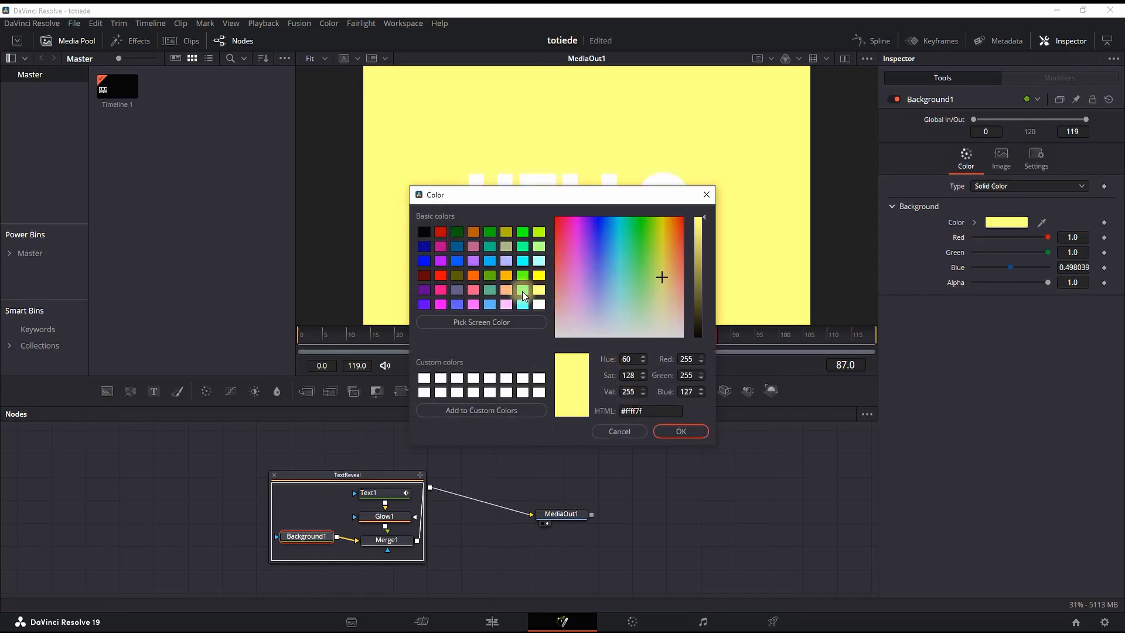
{"action": "left_click", "coordinate": [679, 431]}
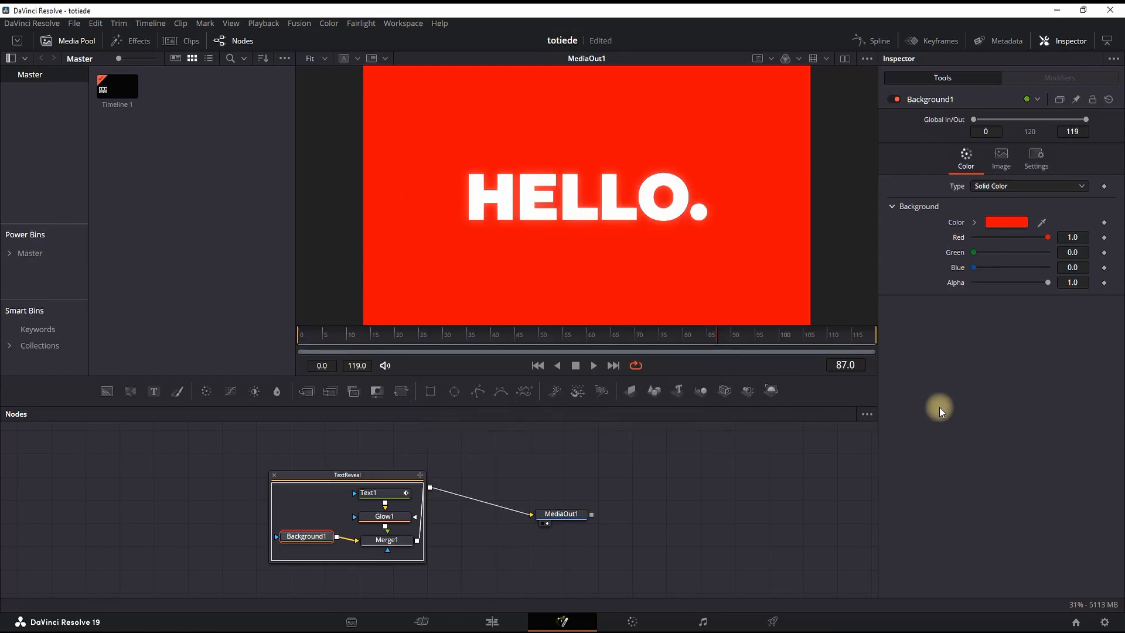
{"action": "mouse_move", "coordinate": [966, 361]}
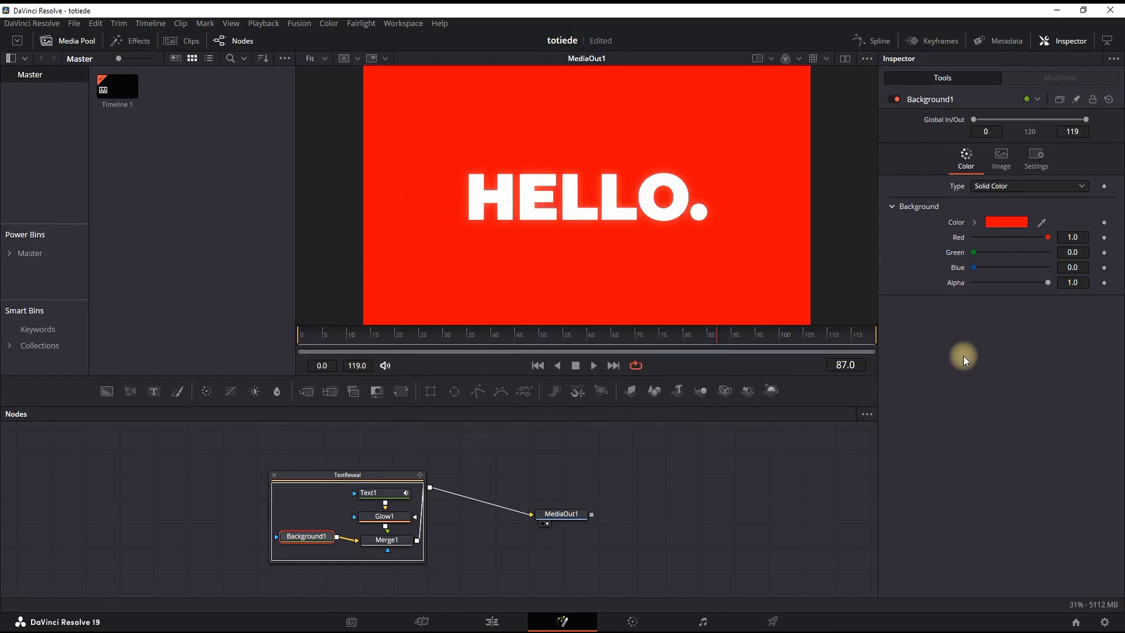
{"action": "left_click", "coordinate": [491, 621]}
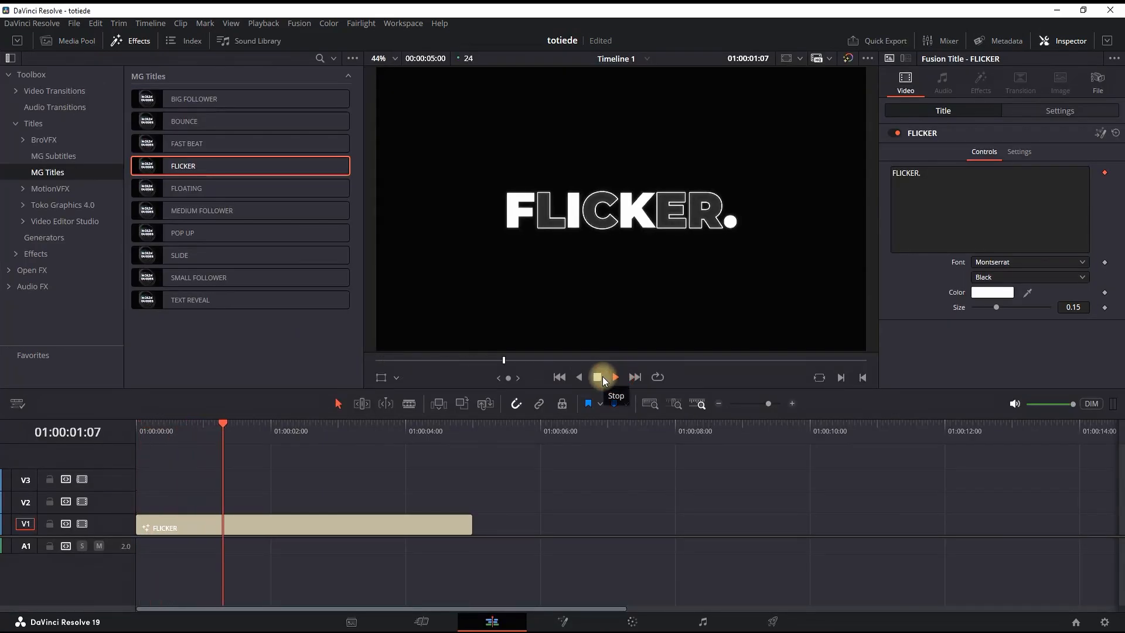
Step: Colour the Flicker title's text green (#55ff00) and take the clip to Fusion
{"action": "left_click", "coordinate": [615, 376]}
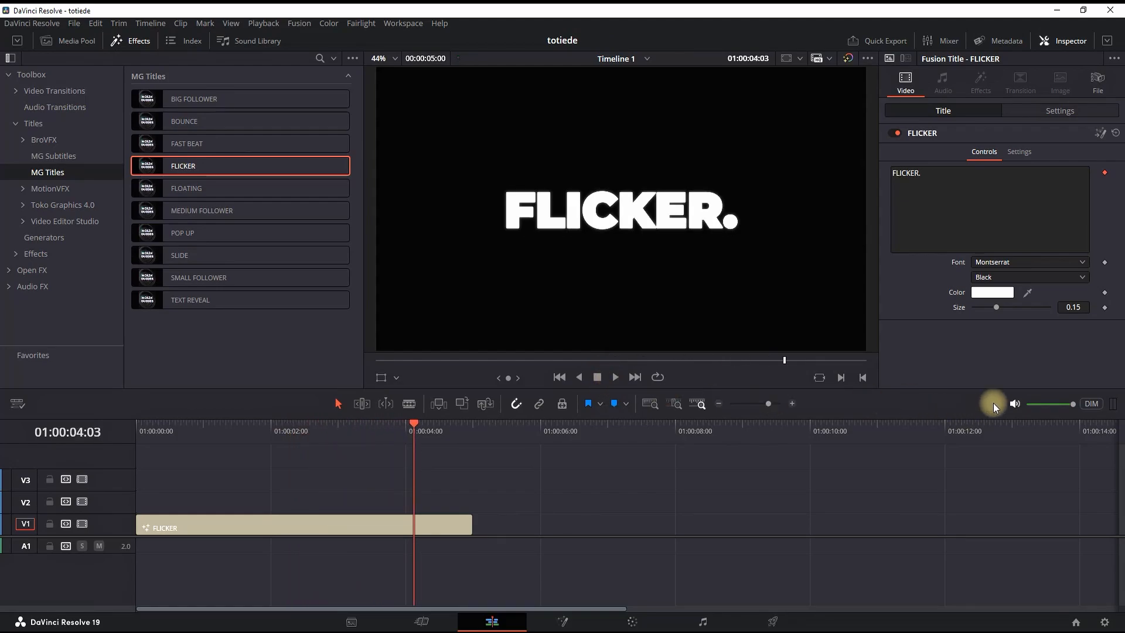
{"action": "left_click", "coordinate": [992, 291]}
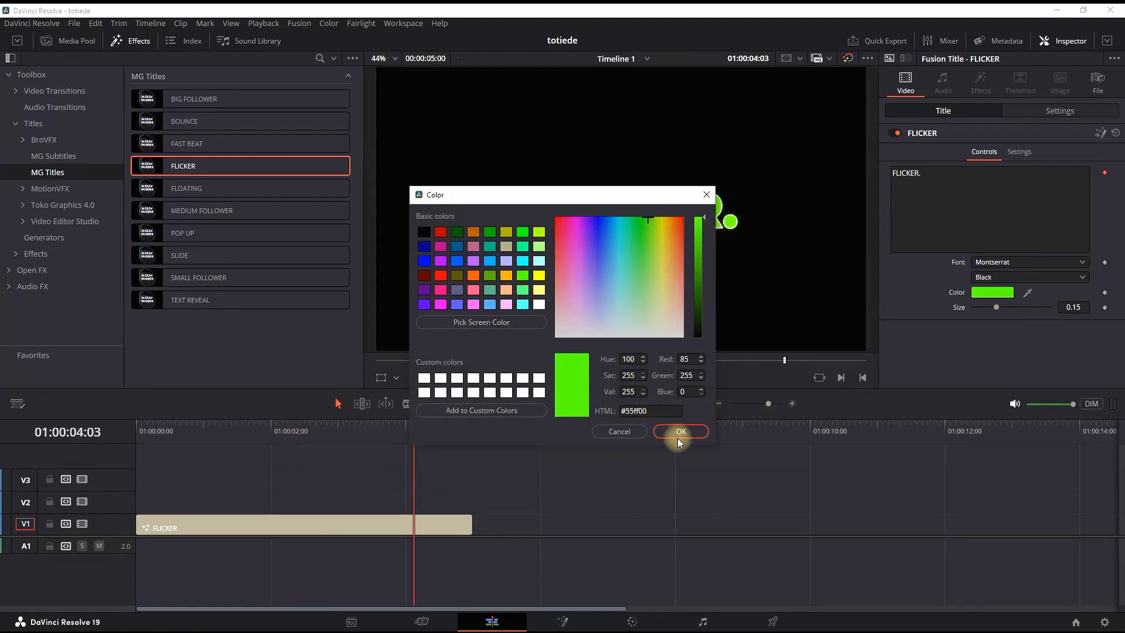
{"action": "left_click", "coordinate": [679, 431]}
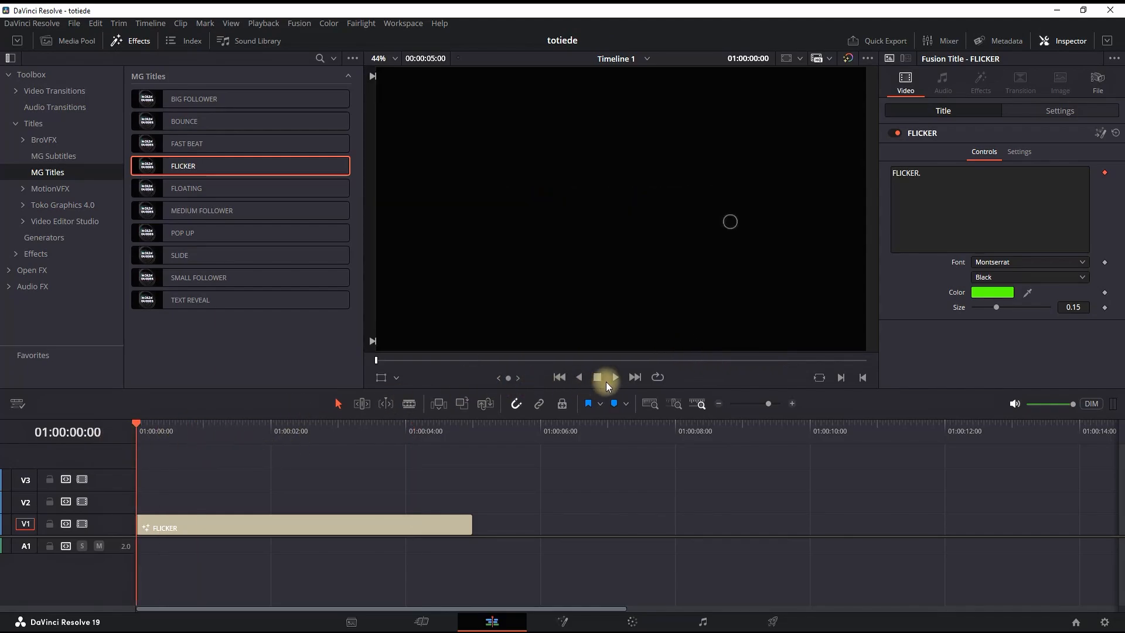
{"action": "left_click", "coordinate": [561, 621]}
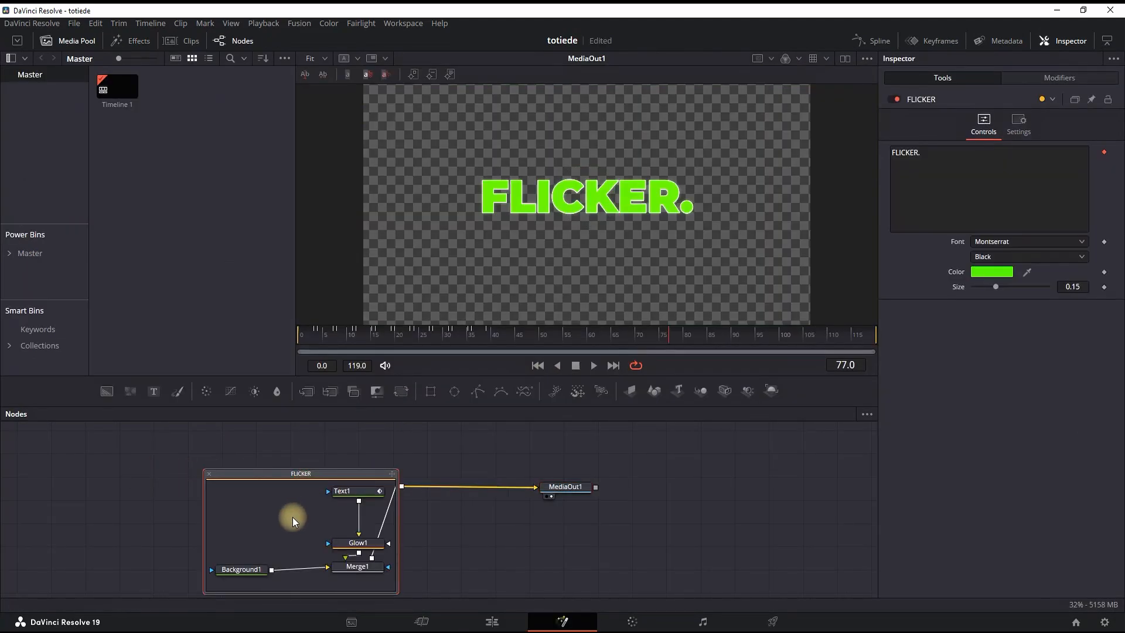
{"action": "mouse_move", "coordinate": [360, 518]}
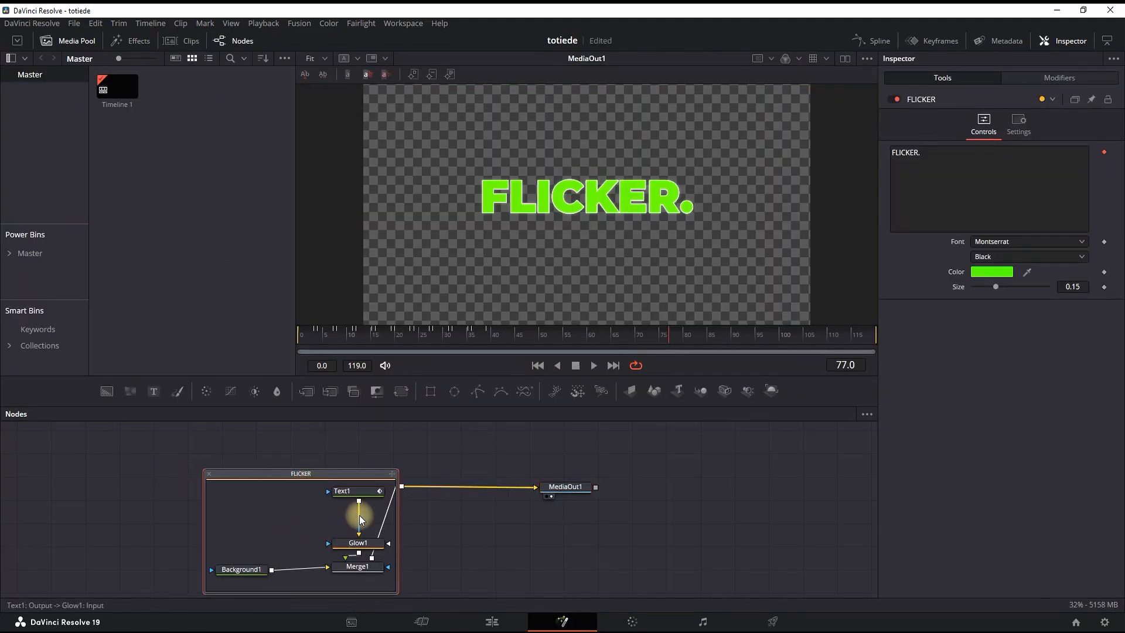
Step: In Text1's Shading element 2, set the outline colour to black
{"action": "left_click", "coordinate": [356, 491]}
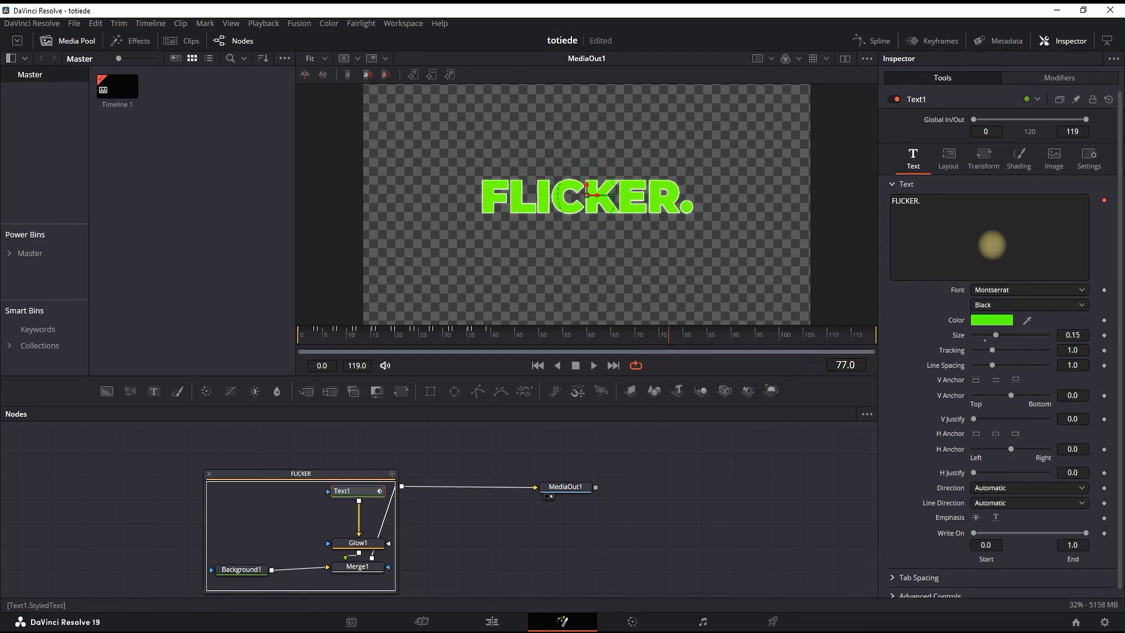
{"action": "left_click", "coordinate": [1018, 158]}
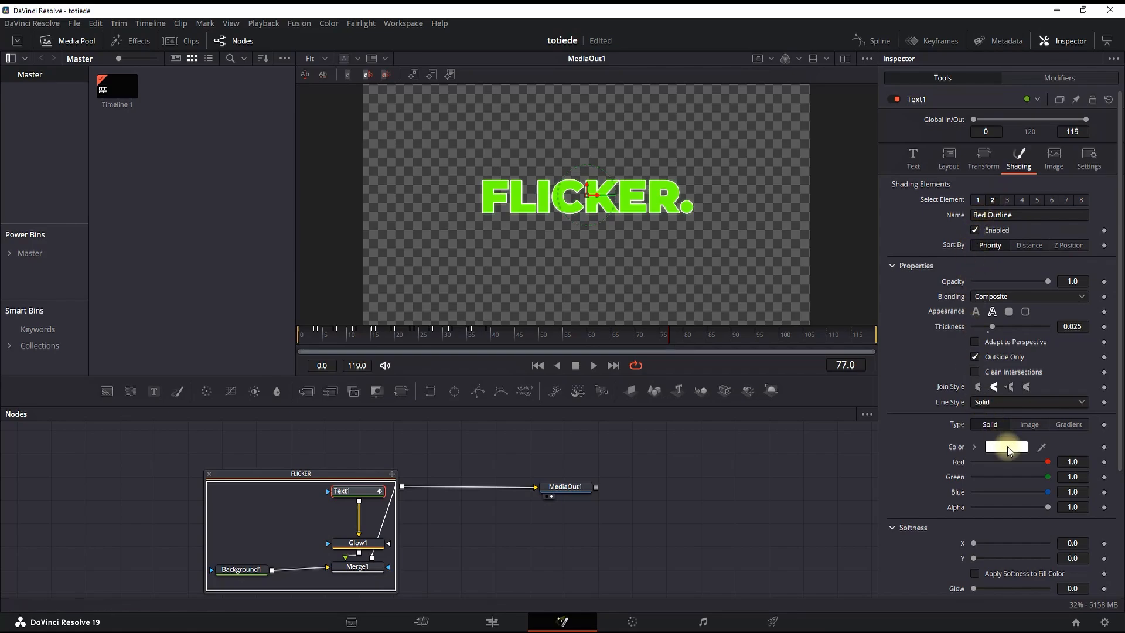
{"action": "left_click", "coordinate": [1004, 446]}
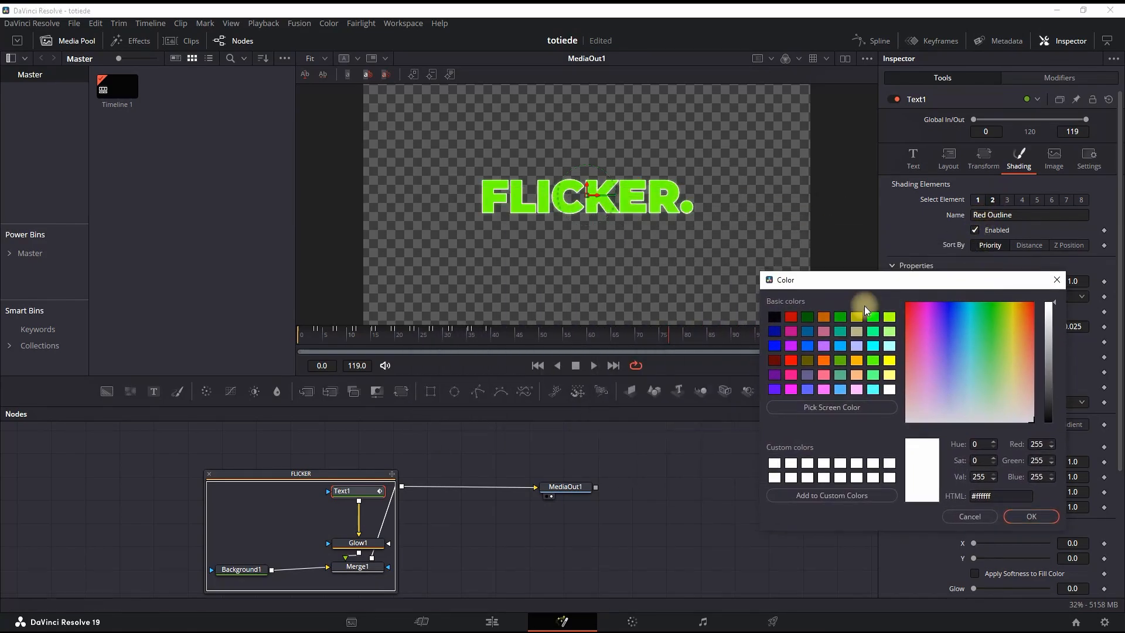
{"action": "left_click", "coordinate": [774, 317]}
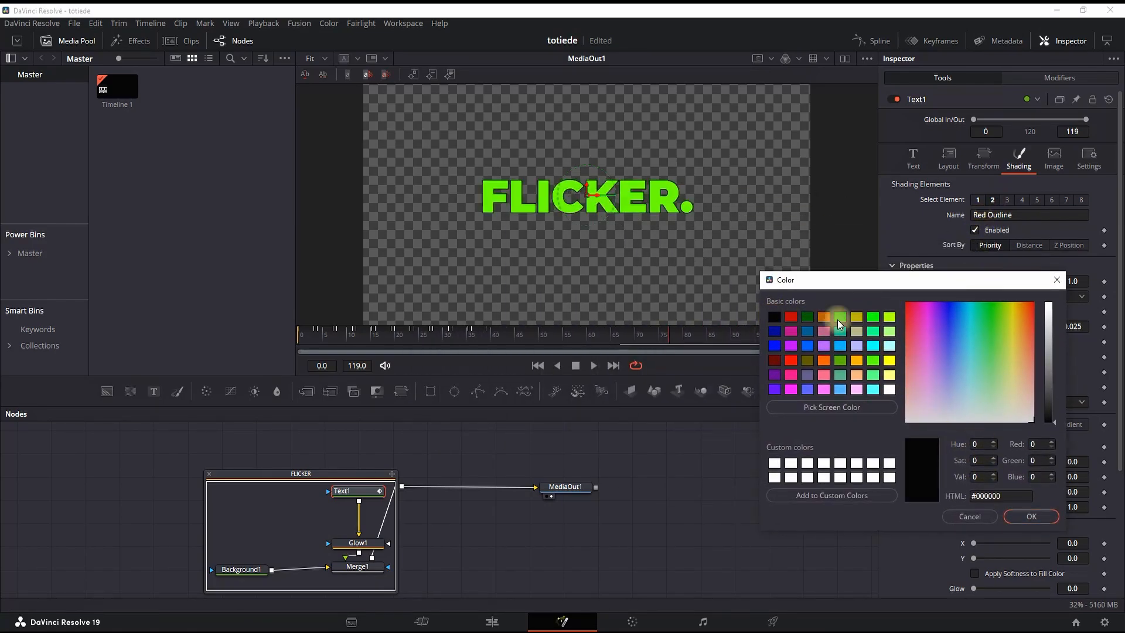
{"action": "left_click", "coordinate": [969, 516]}
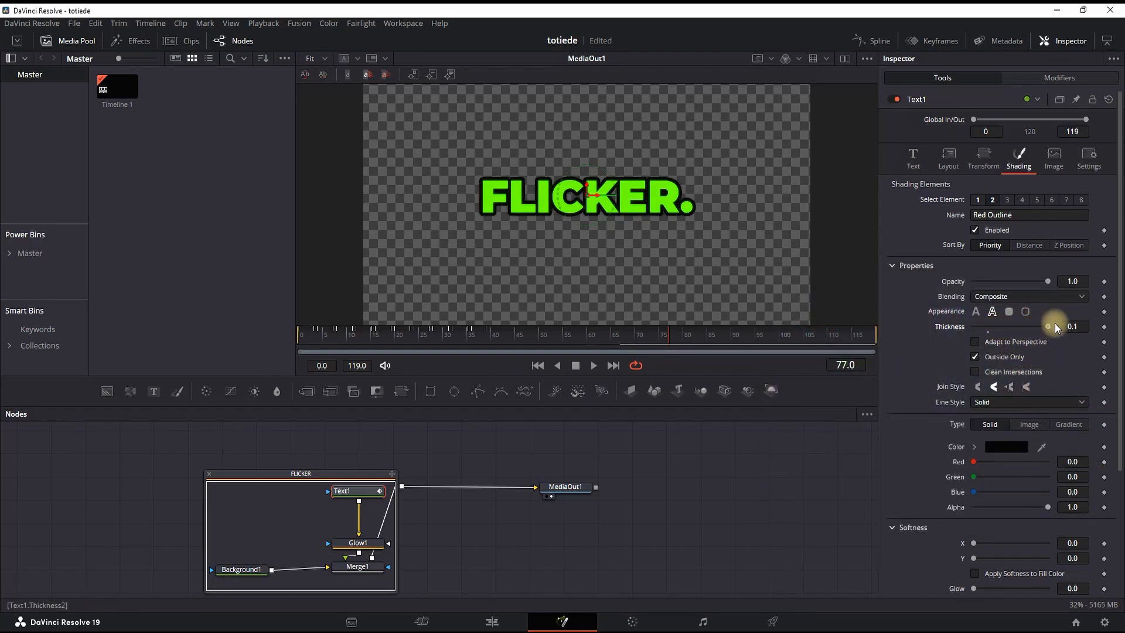
{"action": "mouse_move", "coordinate": [822, 402]}
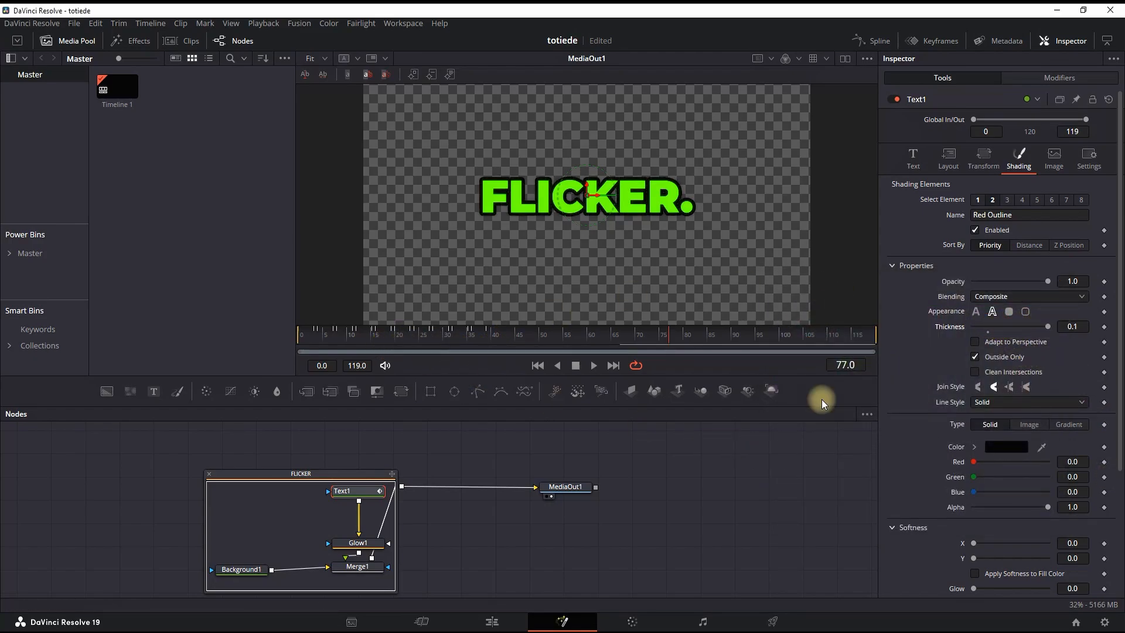
{"action": "mouse_move", "coordinate": [942, 378]}
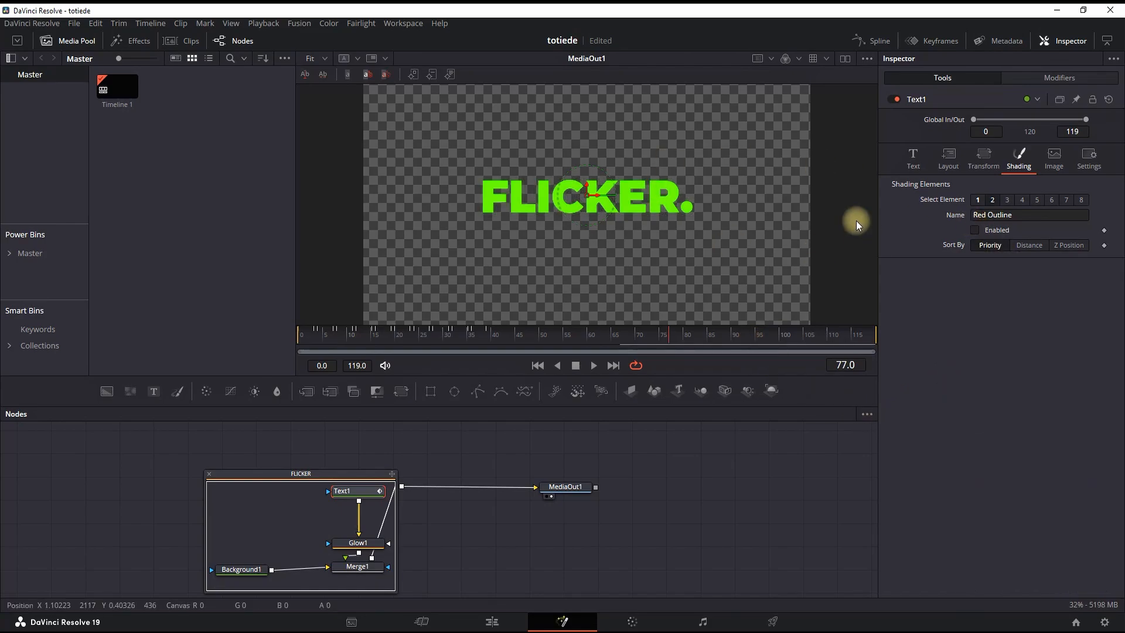
Step: Enable the black outline with thickness 0.1 and return to the Edit timeline
{"action": "left_click", "coordinate": [973, 230]}
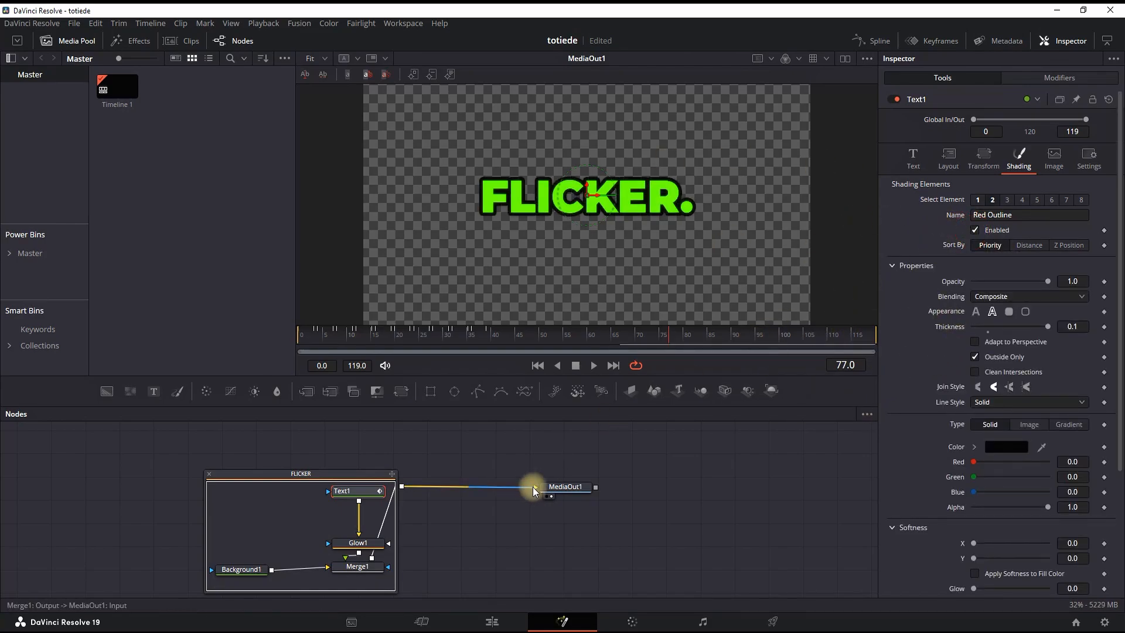
{"action": "left_click", "coordinate": [491, 621]}
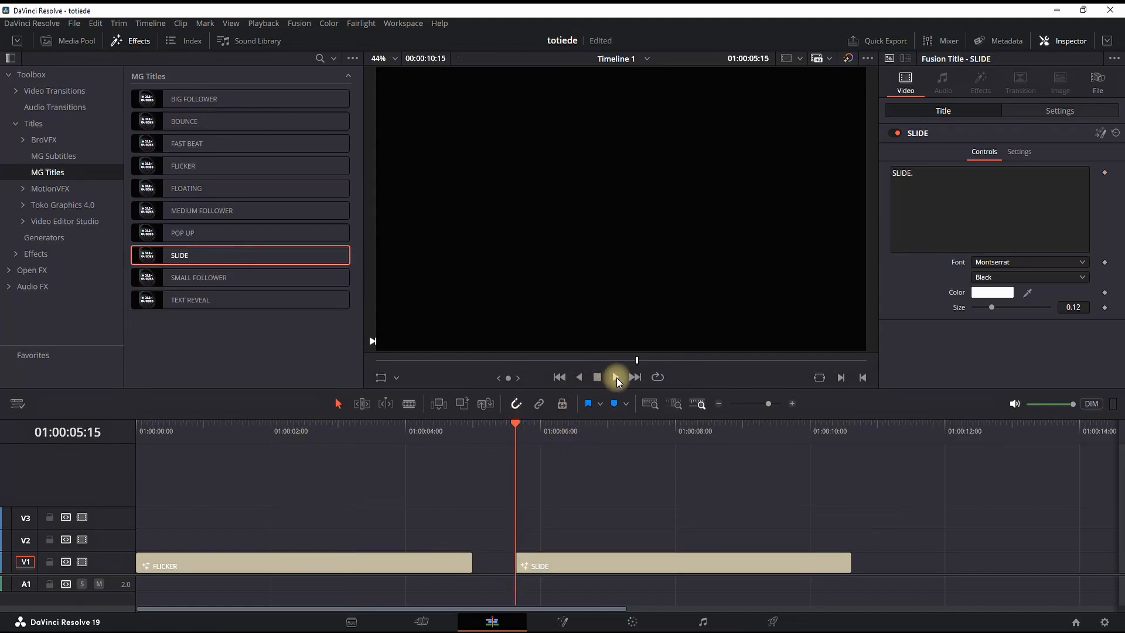
{"action": "left_click", "coordinate": [613, 376]}
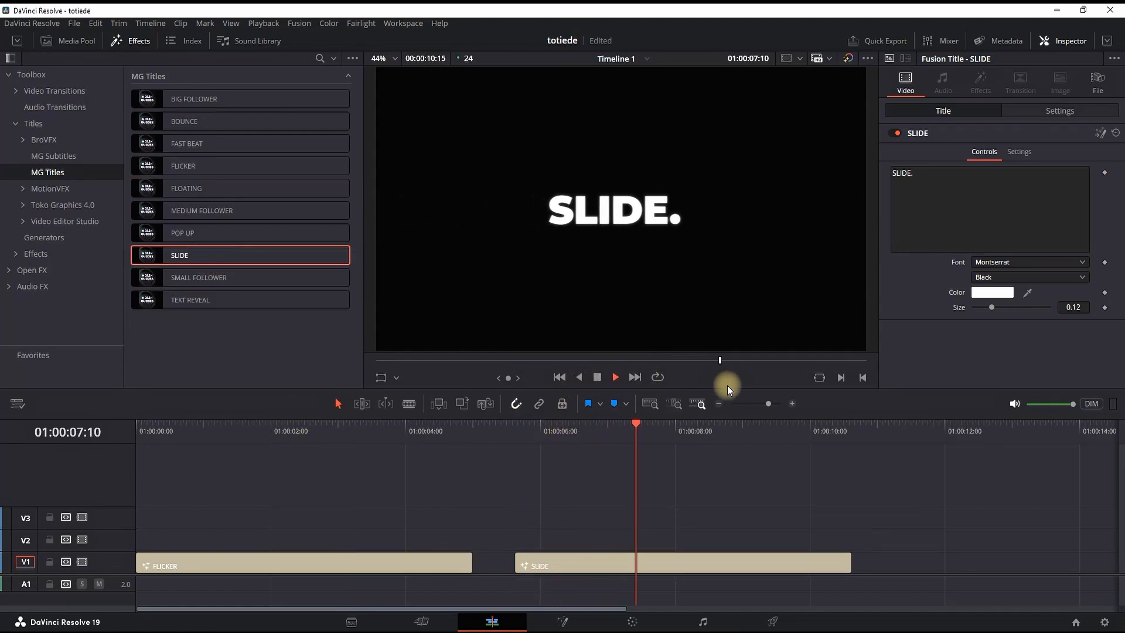
{"action": "left_click", "coordinate": [612, 376]}
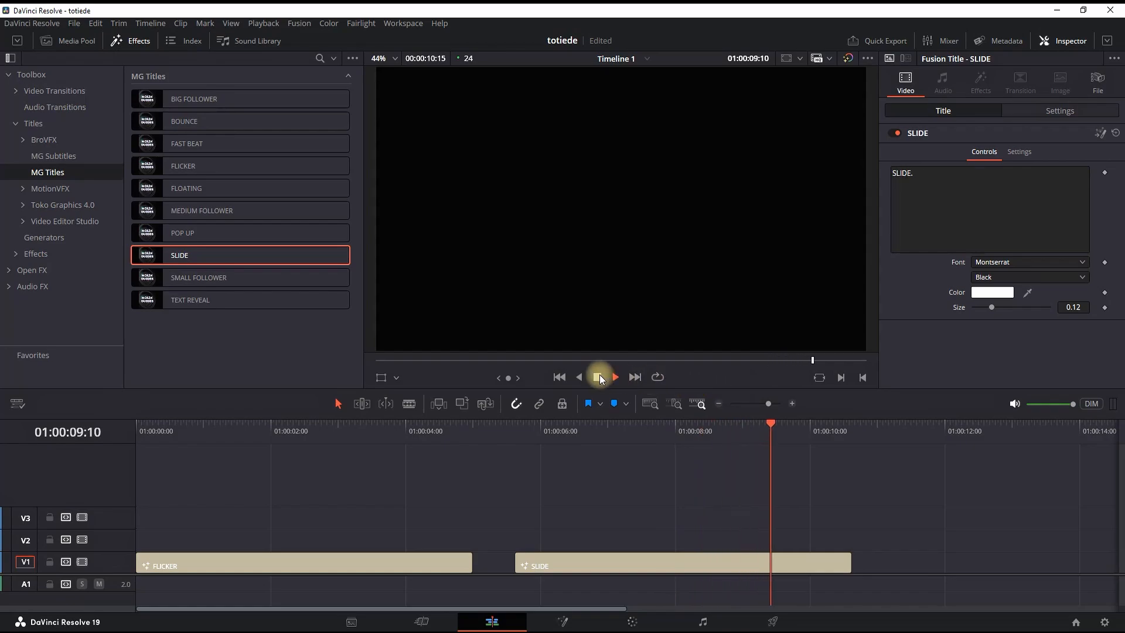